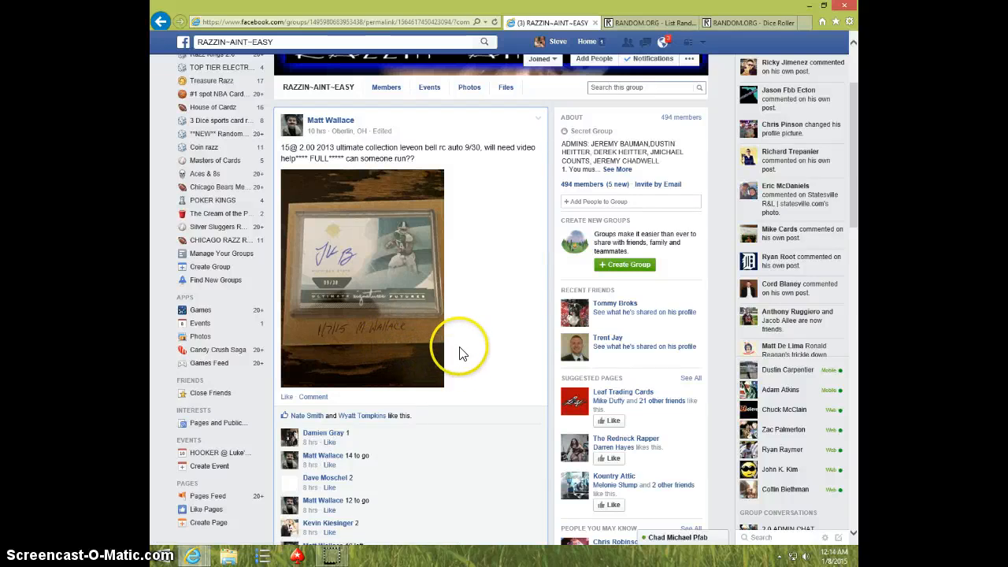
mouse_move(474, 343)
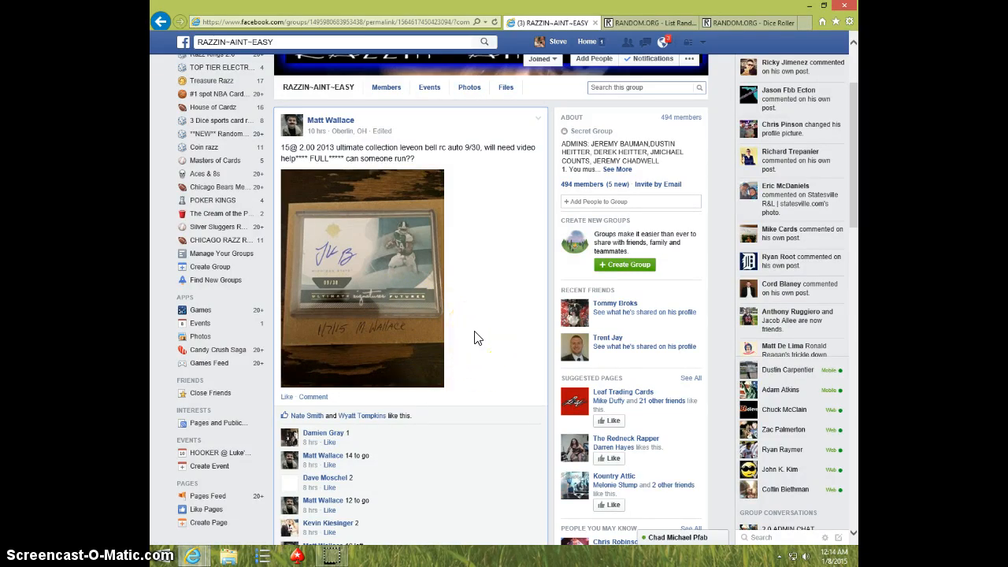
mouse_move(482, 289)
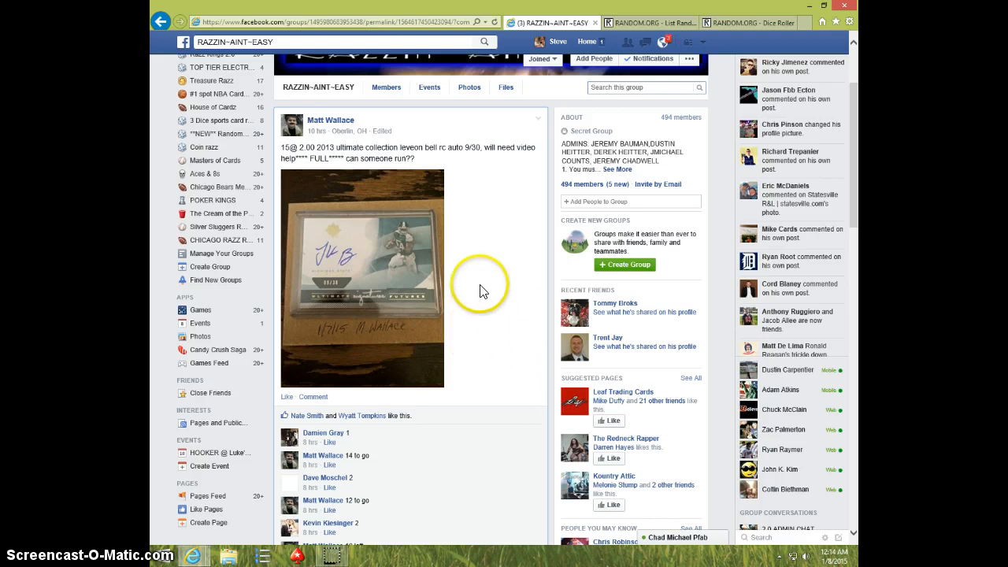
Copy the numbered 15-name spot list from the thread and reach the comment area
scroll("down", 3)
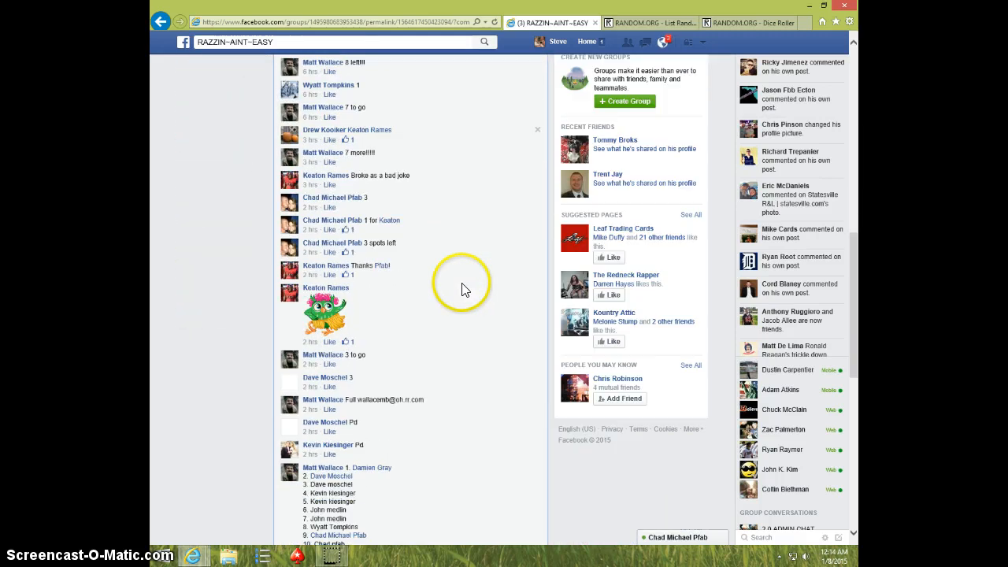
scroll("down", 3)
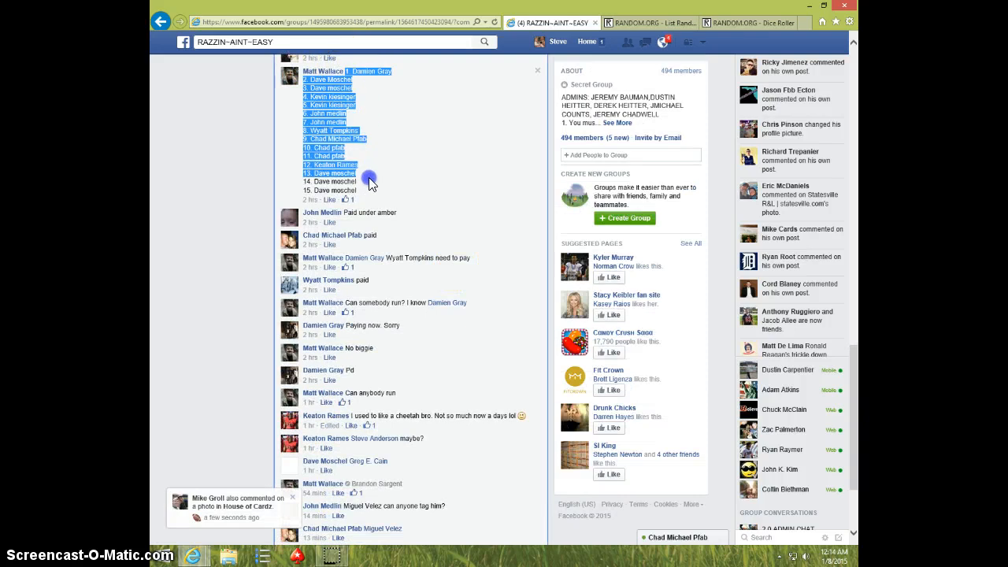
right_click(329, 149)
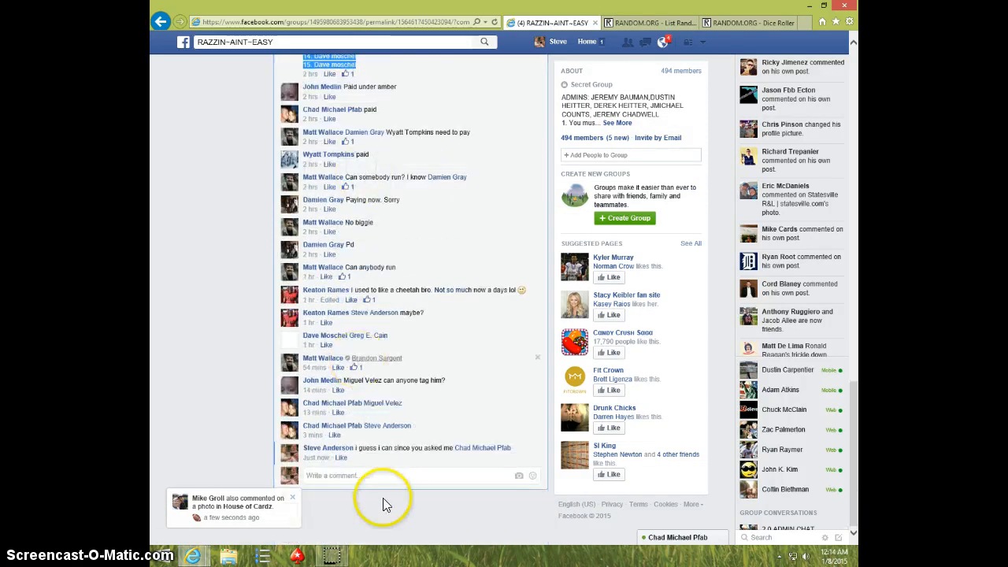
Post a comment reading 'LIVE' on the thread and check the taskbar clock
left_click(375, 476)
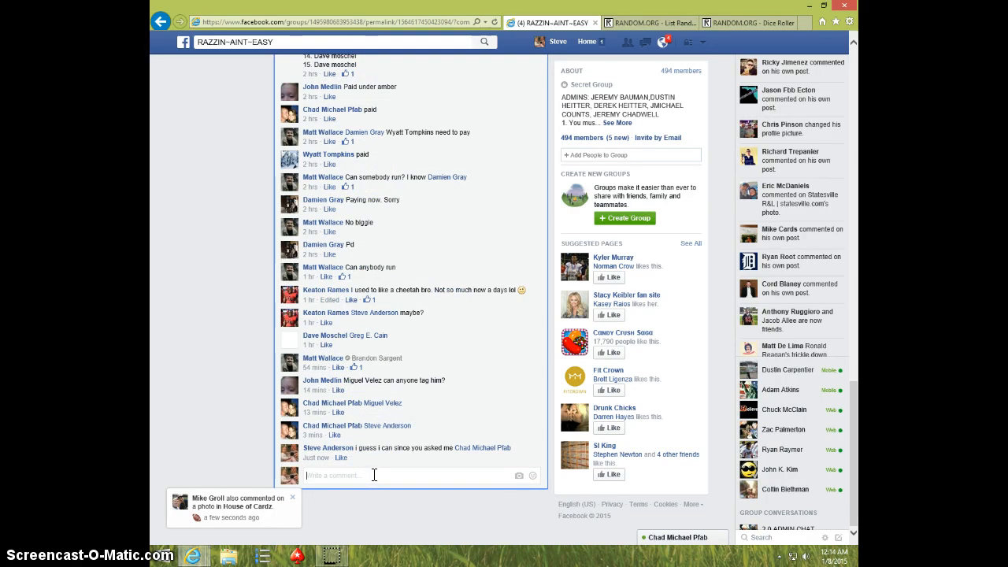
type("LIVE")
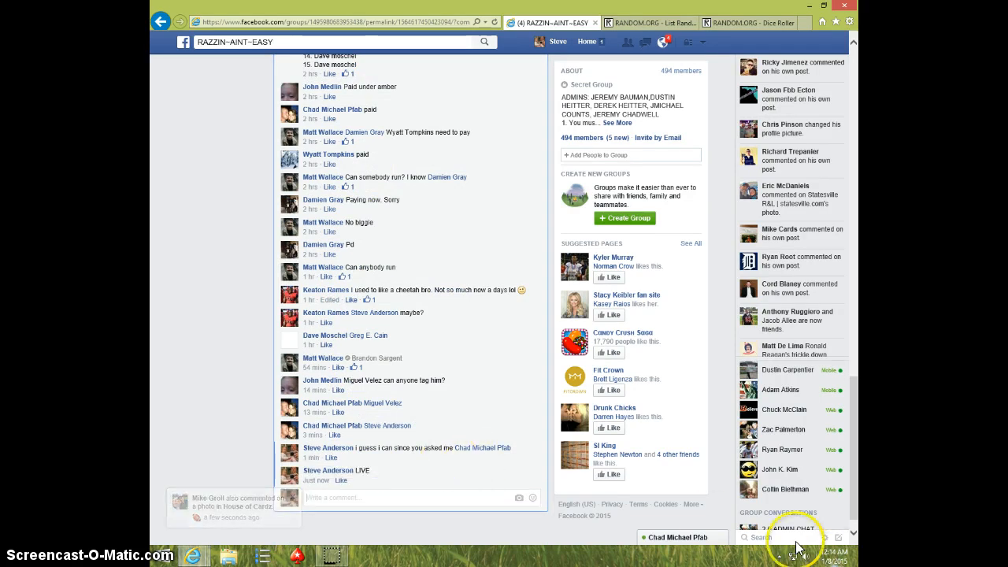
left_click(795, 562)
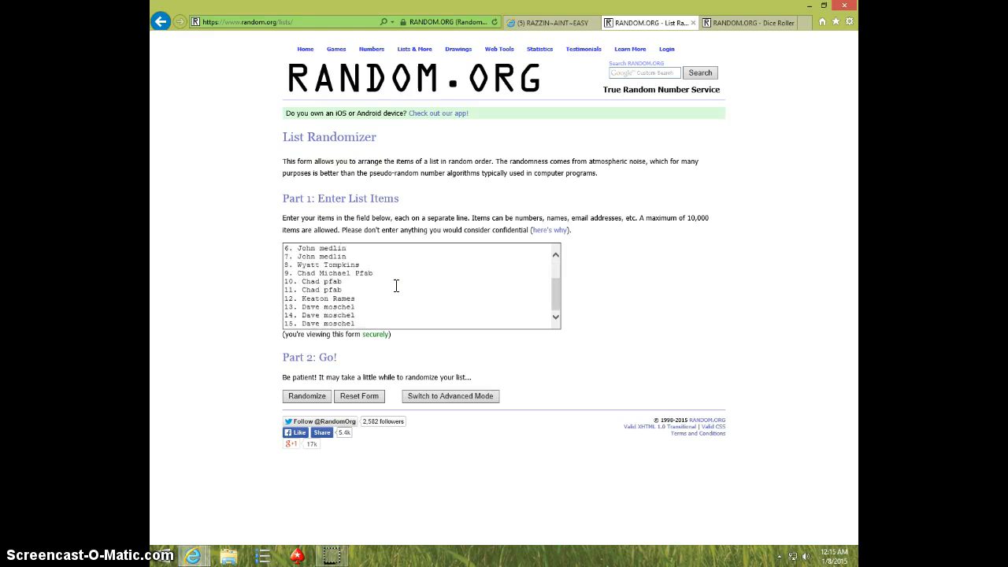
Randomize the pasted 15 spot names once in the Part 1 list box
left_click(756, 22)
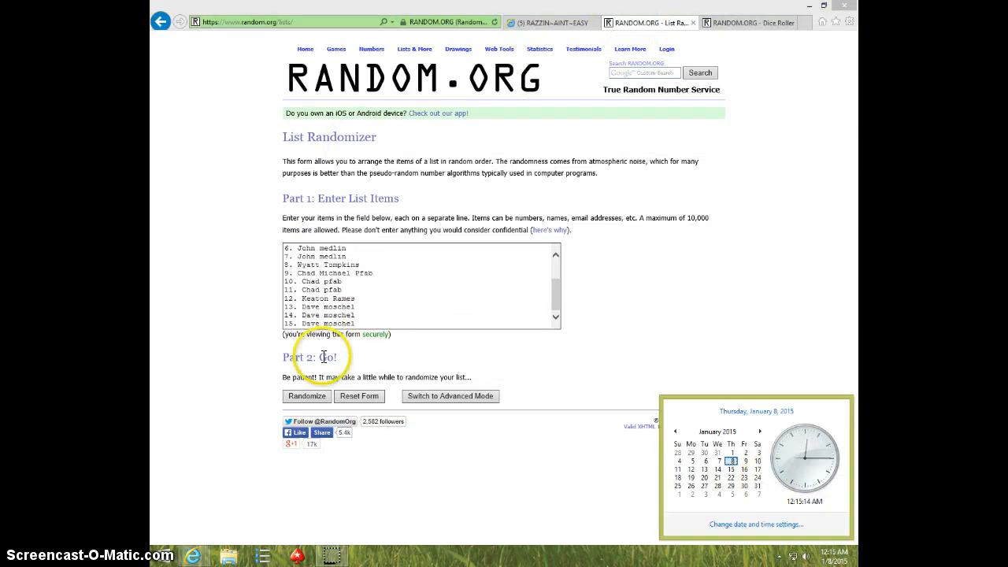
left_click(306, 397)
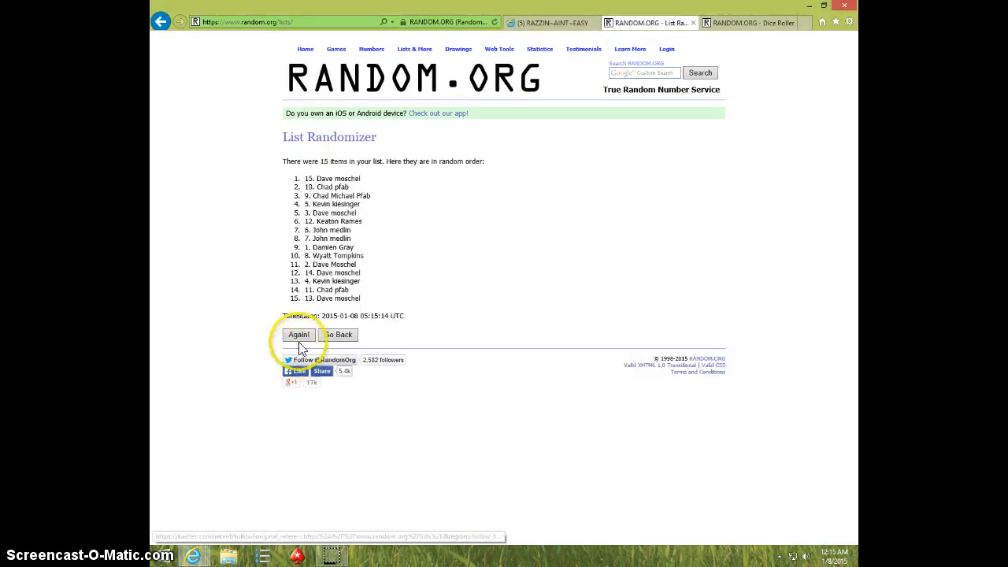
Reshuffle the list seven more times with Again!
left_click(299, 334)
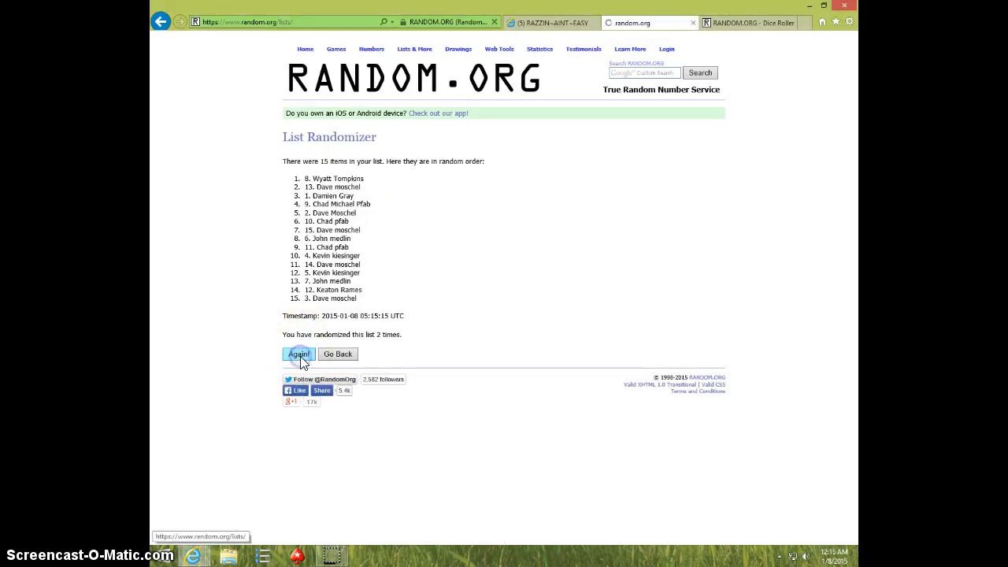
left_click(297, 353)
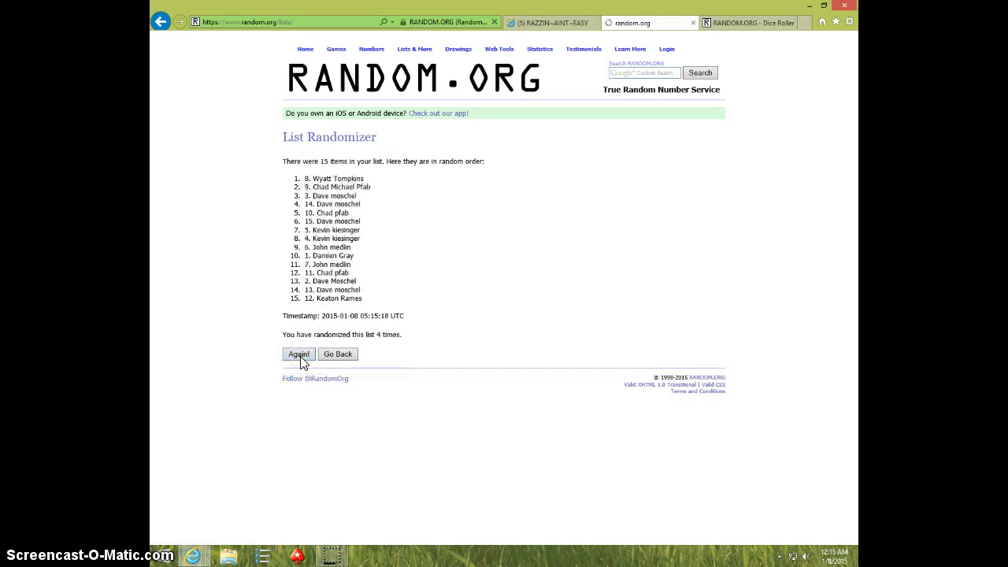
left_click(298, 353)
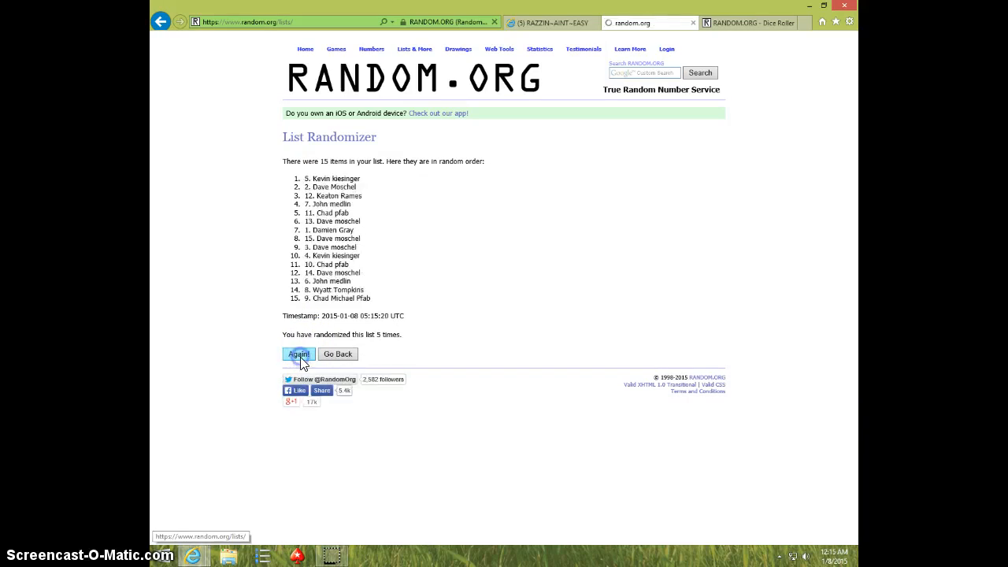
left_click(299, 352)
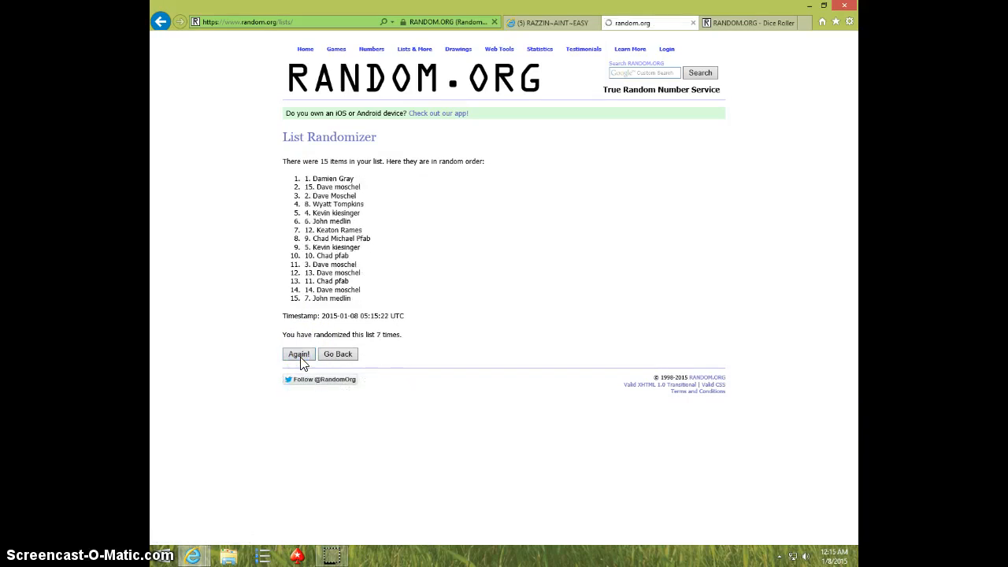
left_click(300, 353)
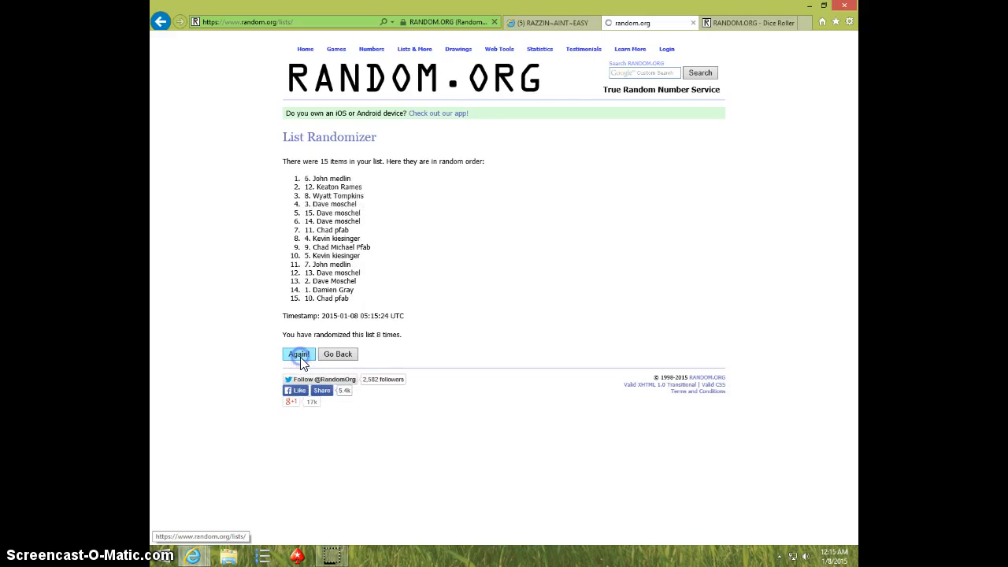
left_click(299, 353)
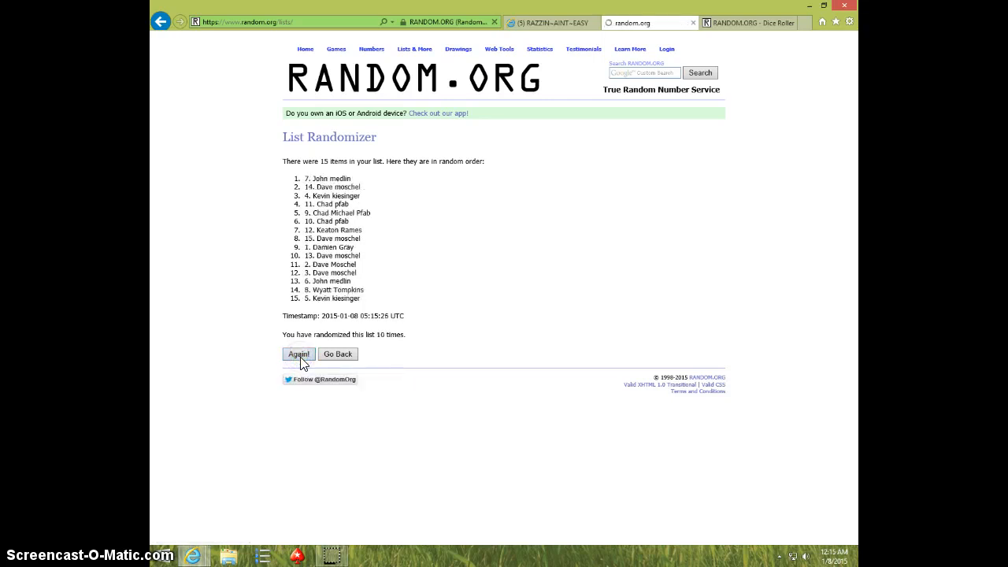
left_click(299, 352)
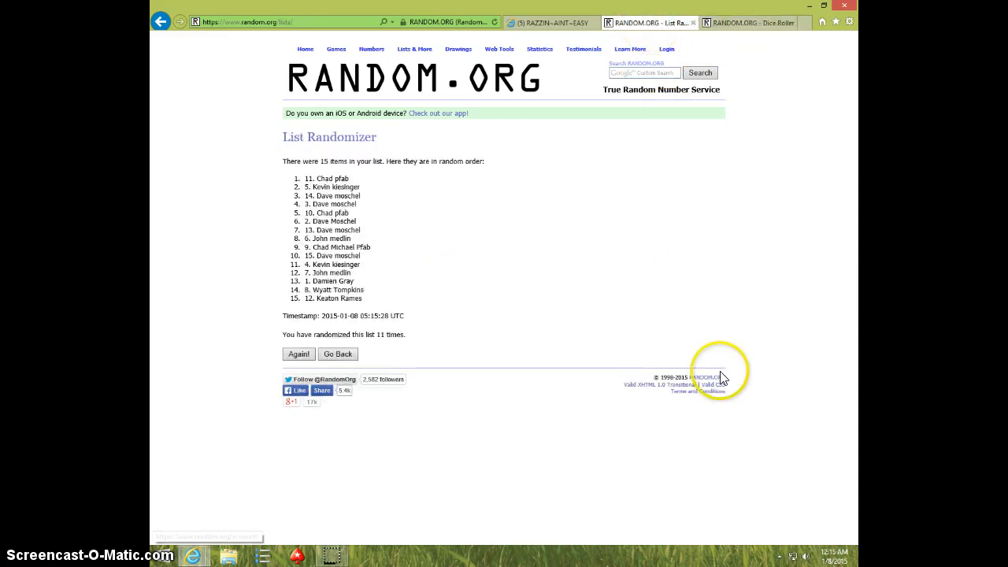
Check the clock, finish the twelfth shuffle and note spot 9 as the winner
left_click(839, 553)
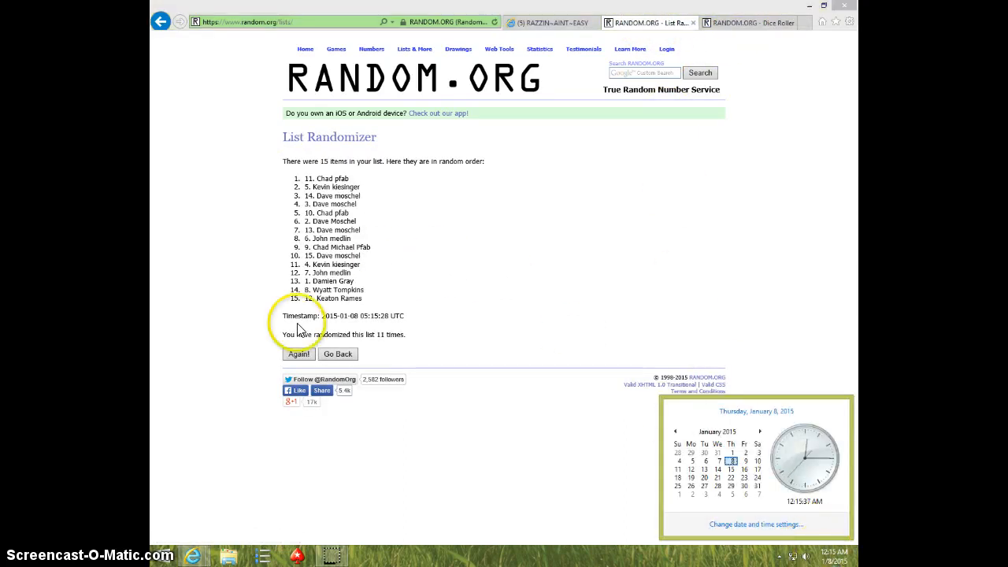
left_click(297, 352)
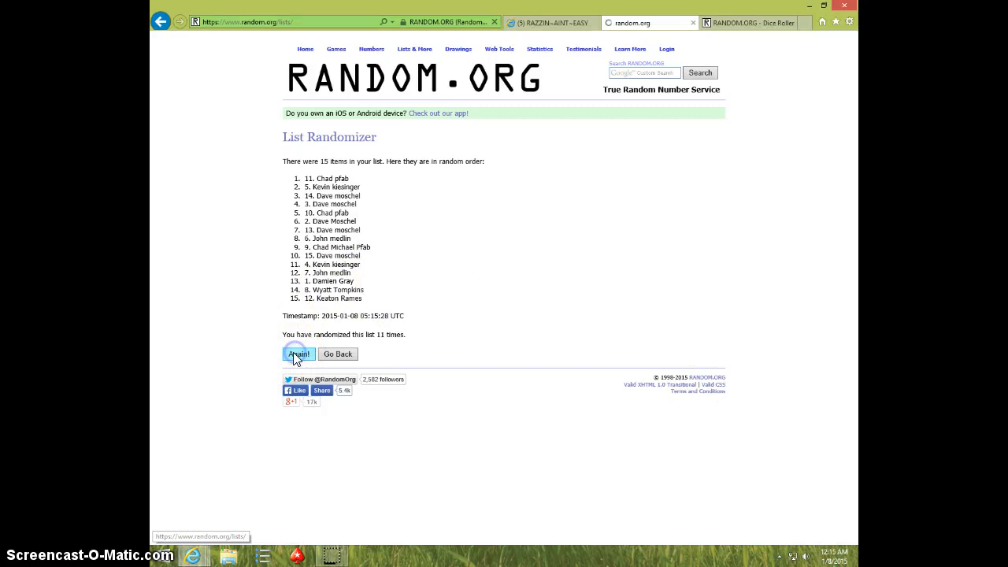
left_click(298, 353)
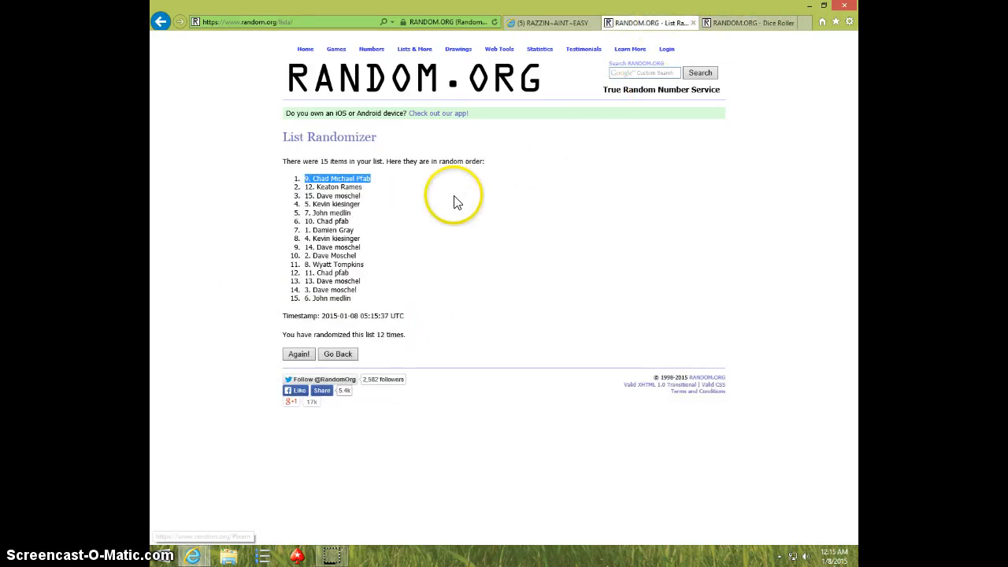
left_click(832, 555)
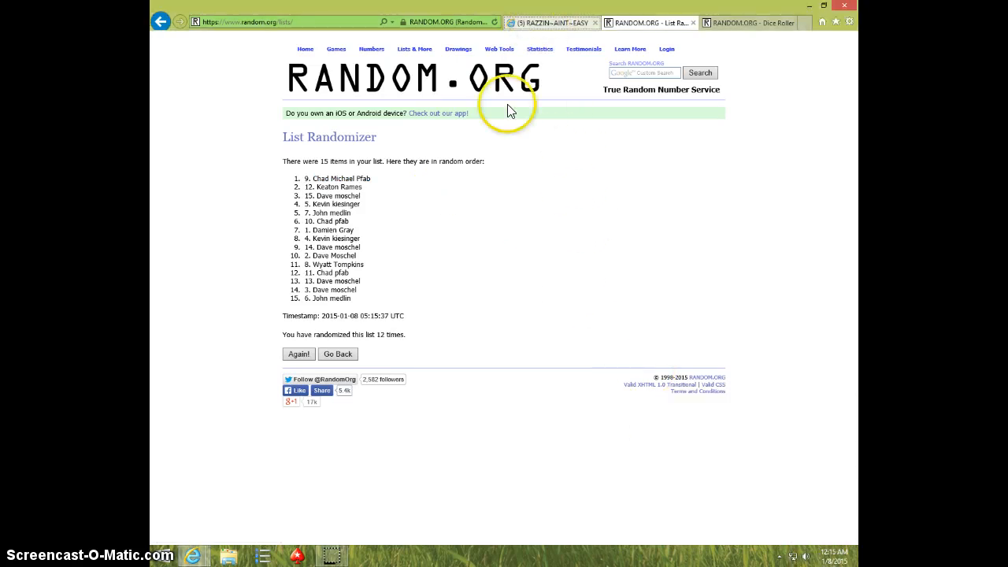
Return to the Facebook thread and start the 'done' comment with 'DON'
left_click(551, 23)
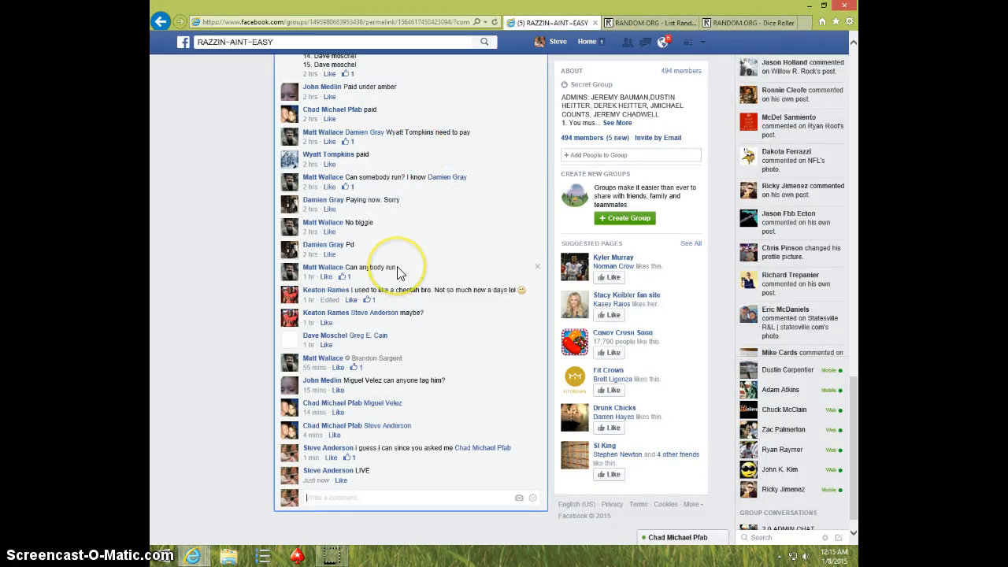
type("DON")
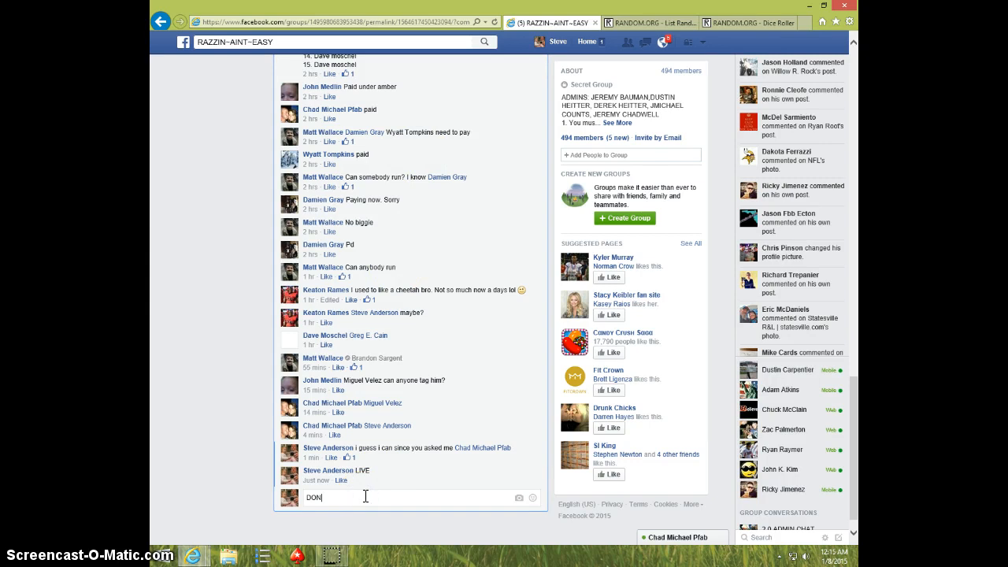